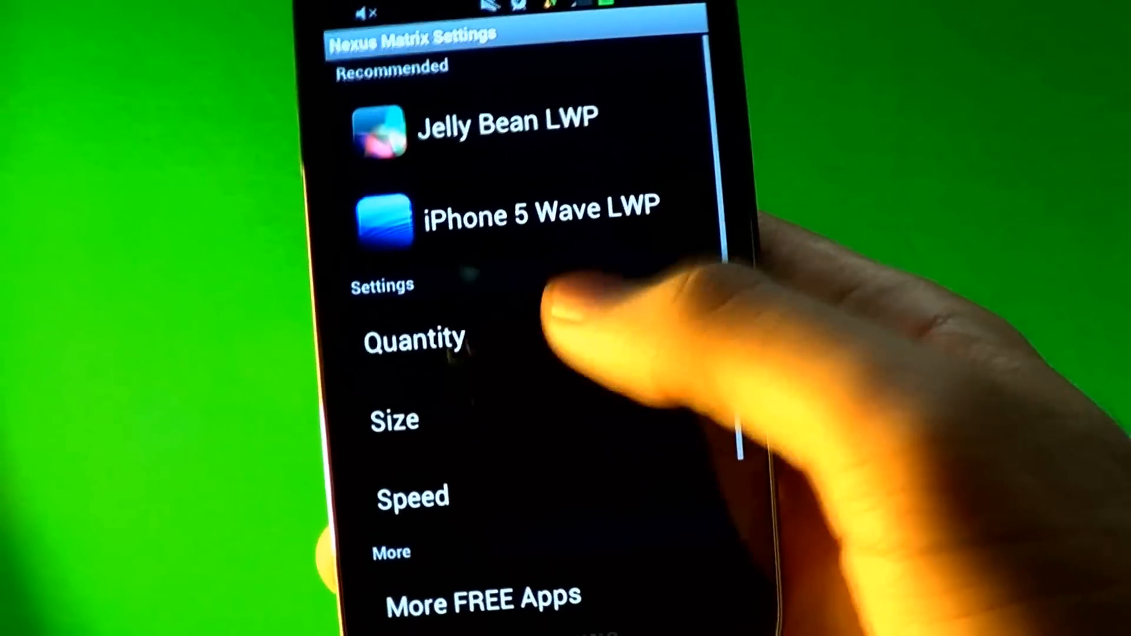
# Scroll the channel's video list and open the EP 12 Seizure Live Wallpaper tutorial.
pyautogui.click(415, 340)
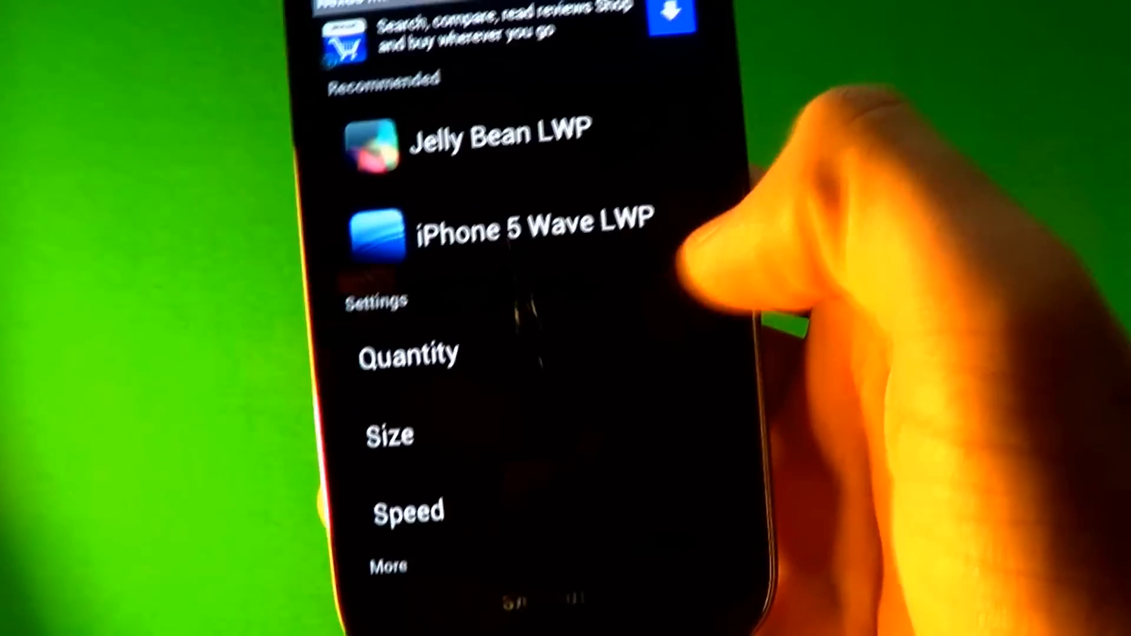
pyautogui.click(407, 511)
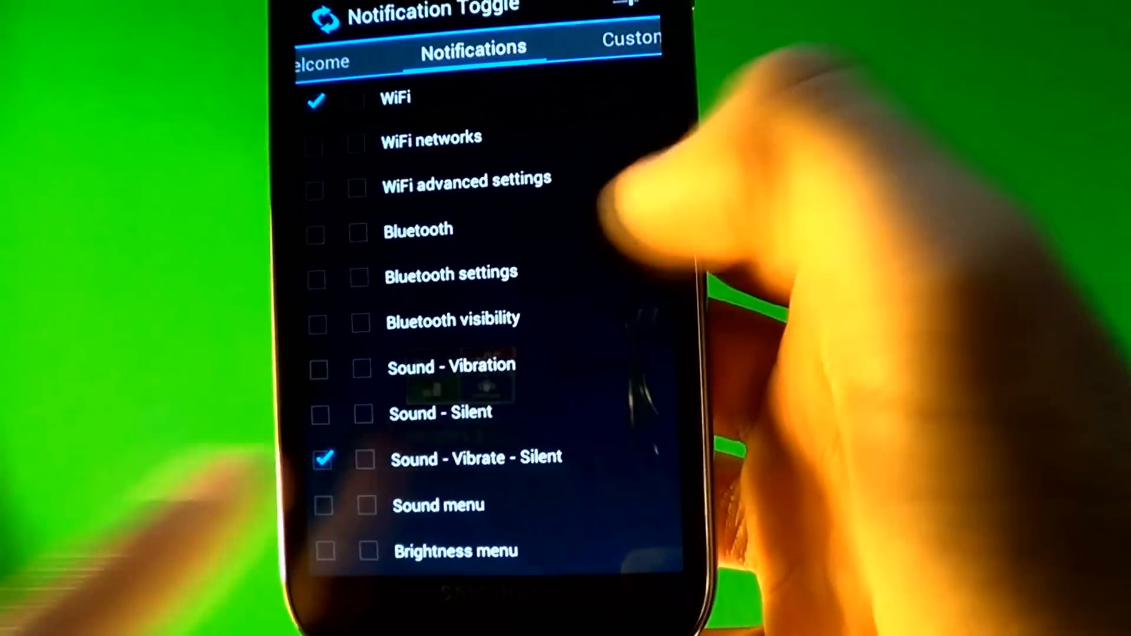
pyautogui.scroll(-3)
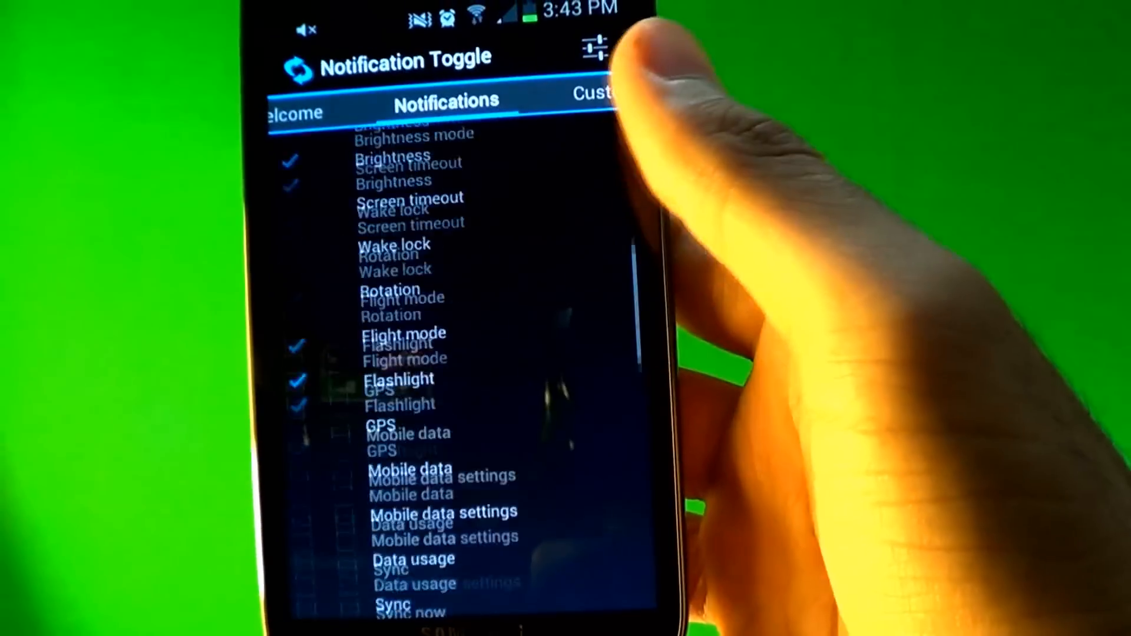
pyautogui.scroll(-3)
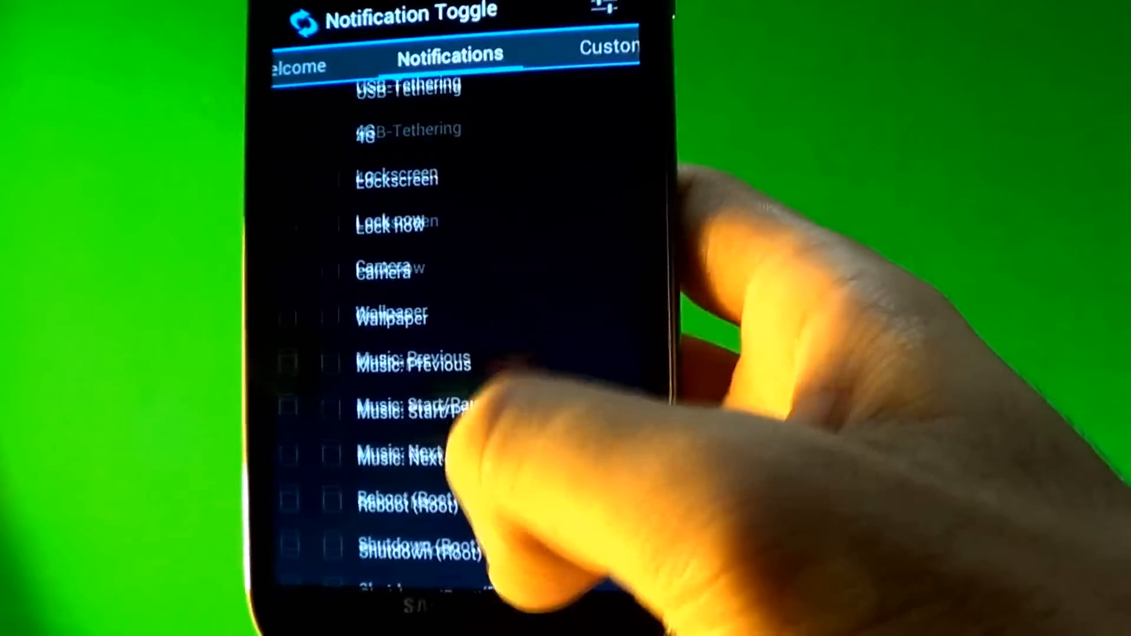
pyautogui.scroll(3)
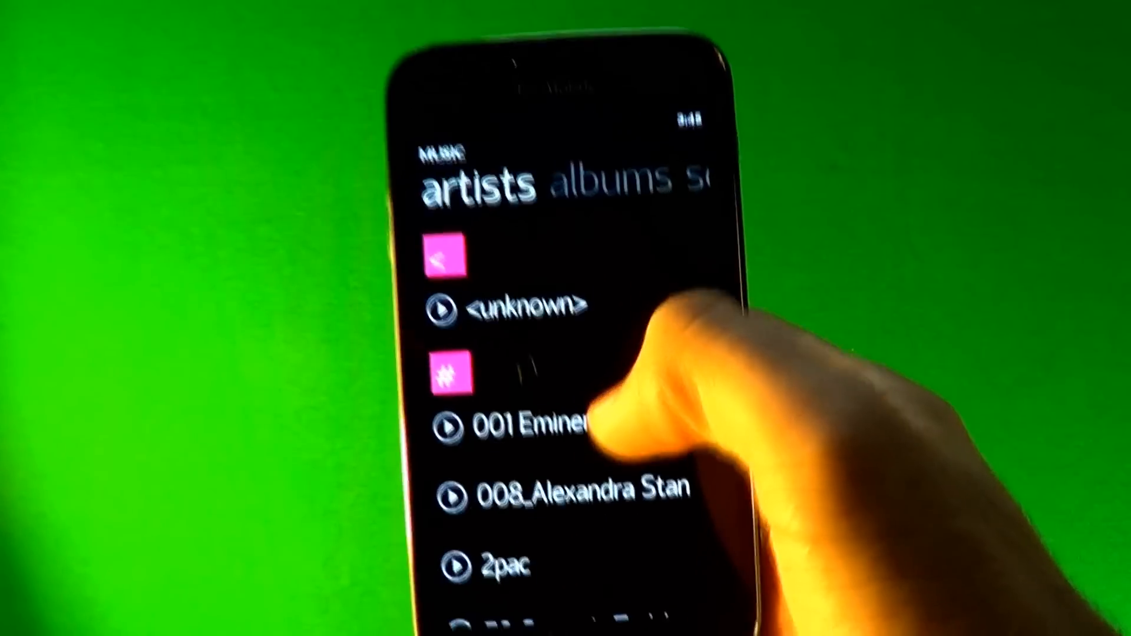
pyautogui.scroll(-3)
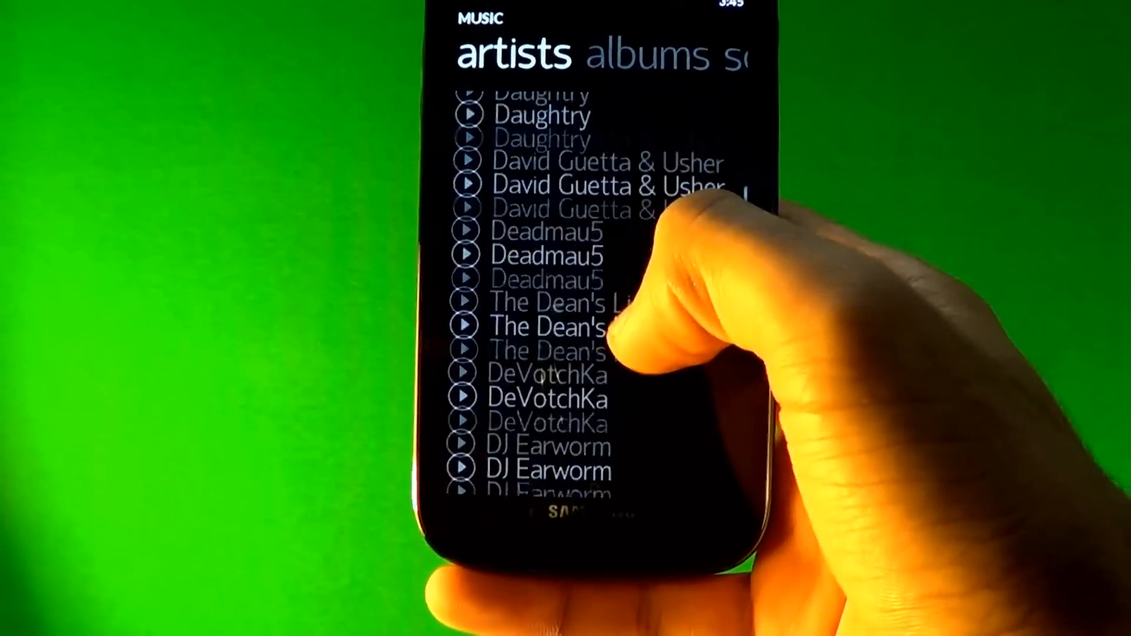
pyautogui.scroll(-3)
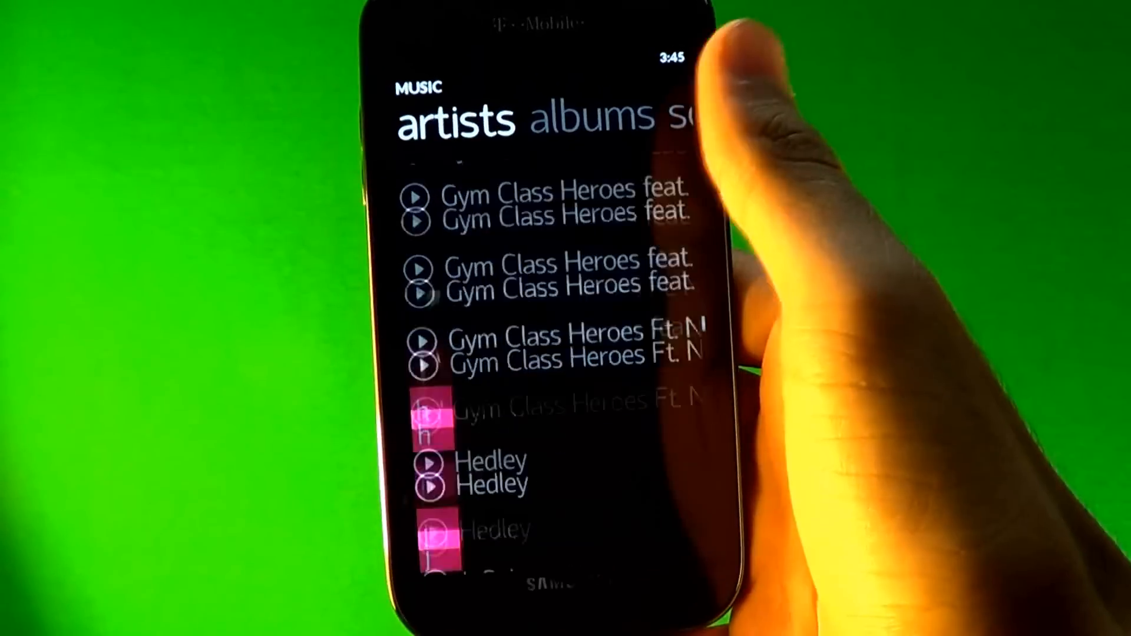
pyautogui.scroll(3)
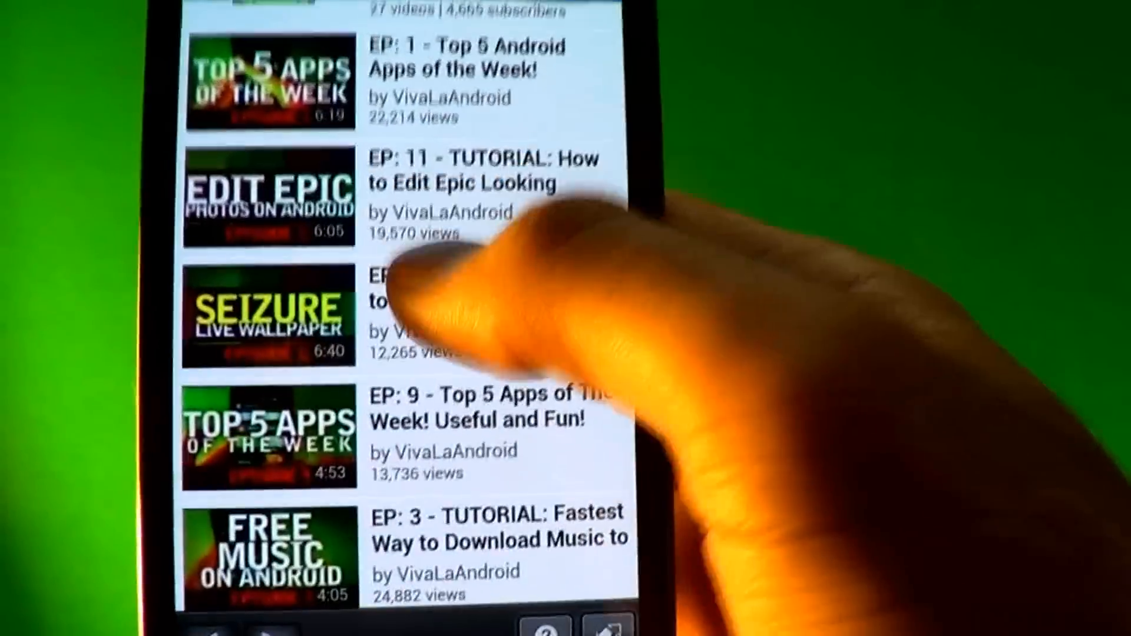
pyautogui.click(266, 311)
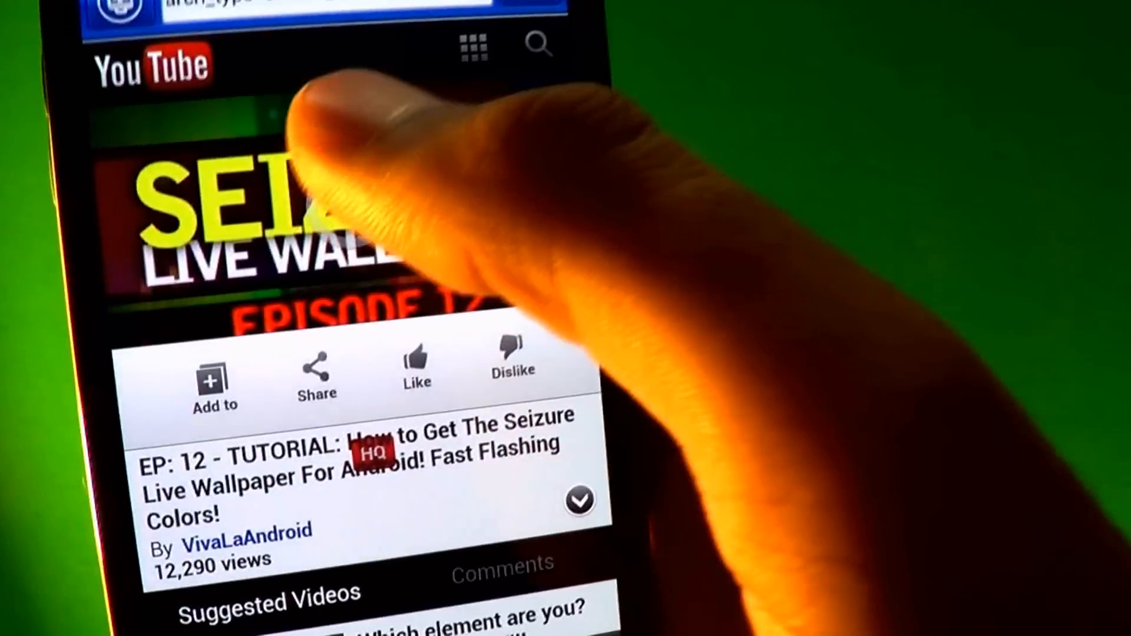